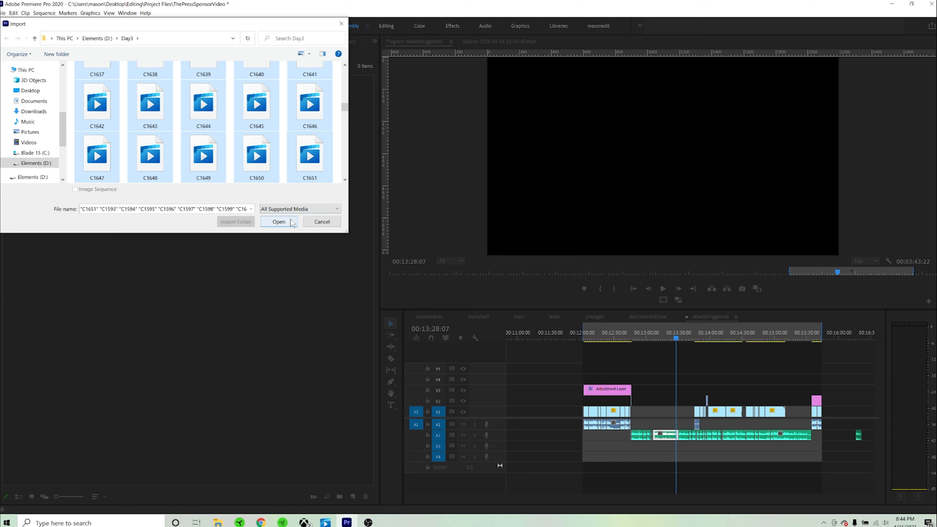
- Bring the selected Day3 golf clips into a new project bin
left_click(278, 222)
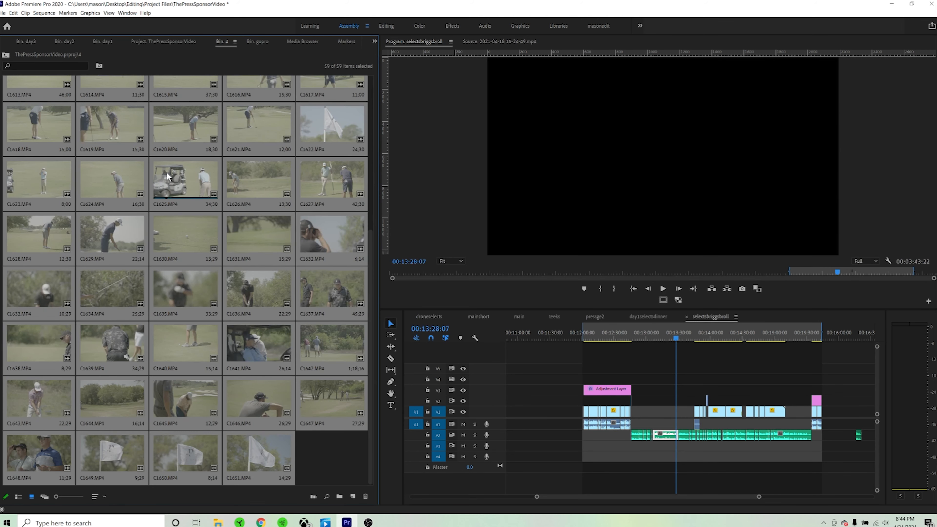
mouse_move(316, 448)
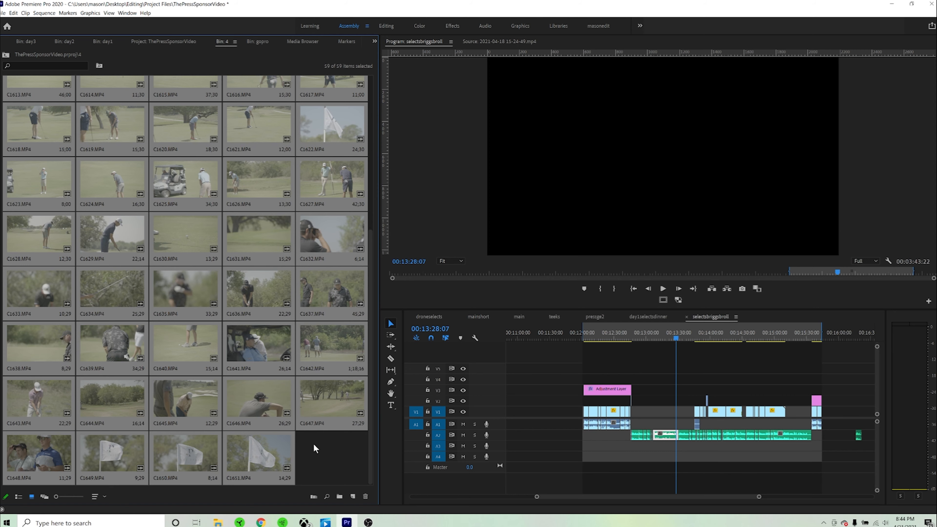
- Interpret the day3 bin clips at an assumed frame rate of 23.976 fps for slow motion
right_click(37, 97)
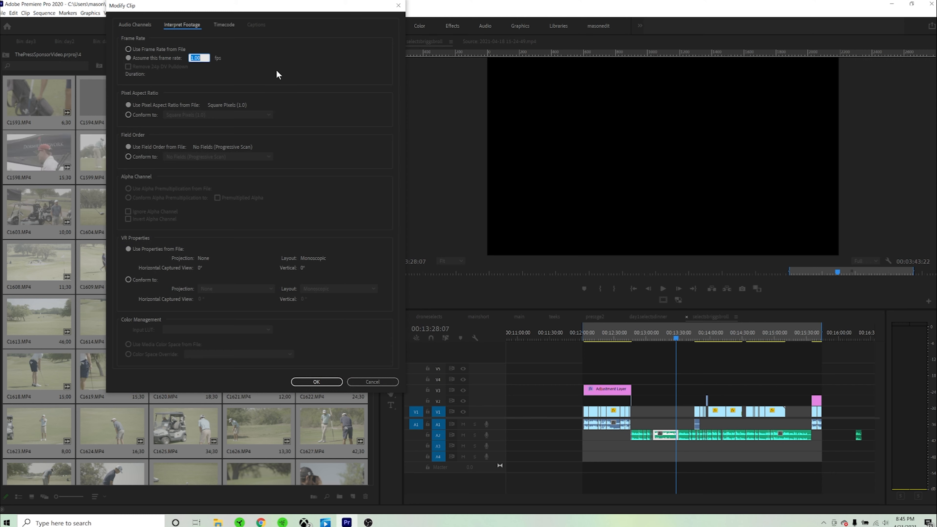
type("23.976")
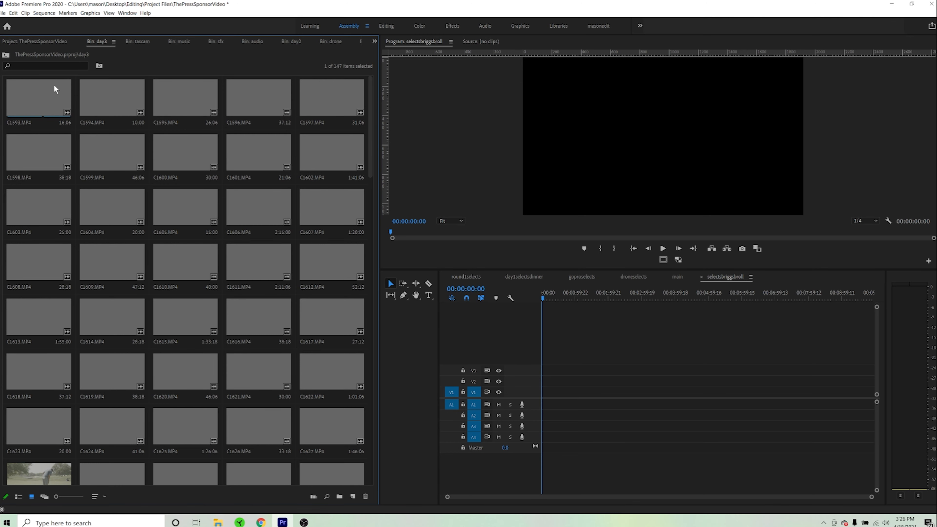
- Send the day3 clips to Media Encoder as H.264 Low Resolution Proxy ingest jobs
right_click(55, 90)
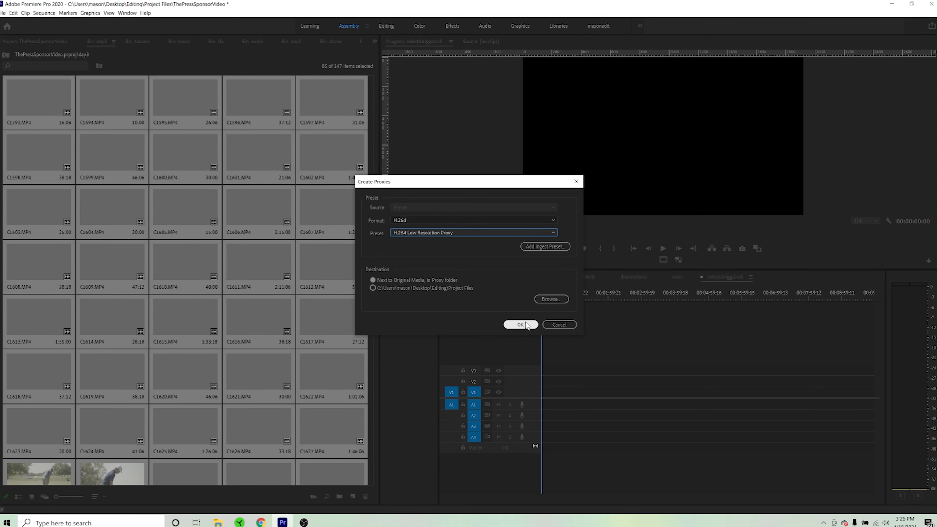
left_click(521, 325)
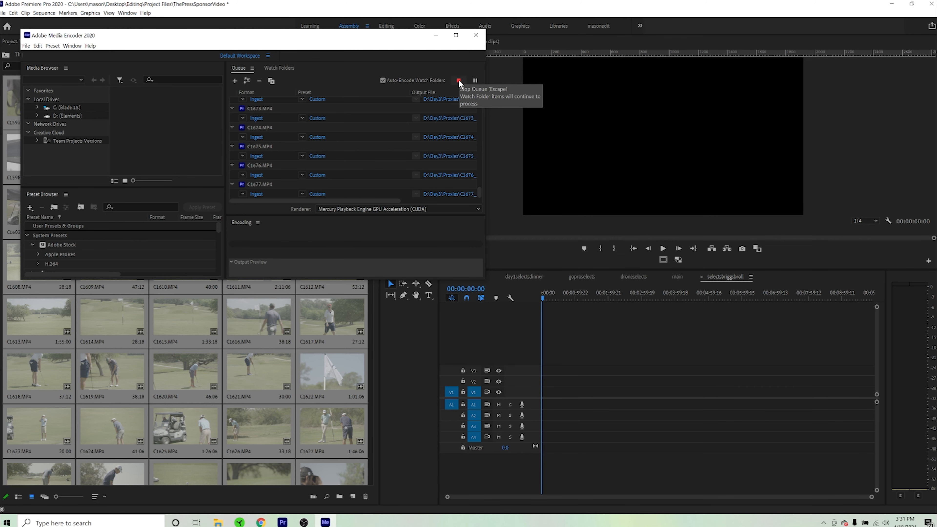
- Stop the encode queue, choosing to finish the current file first
left_click(458, 80)
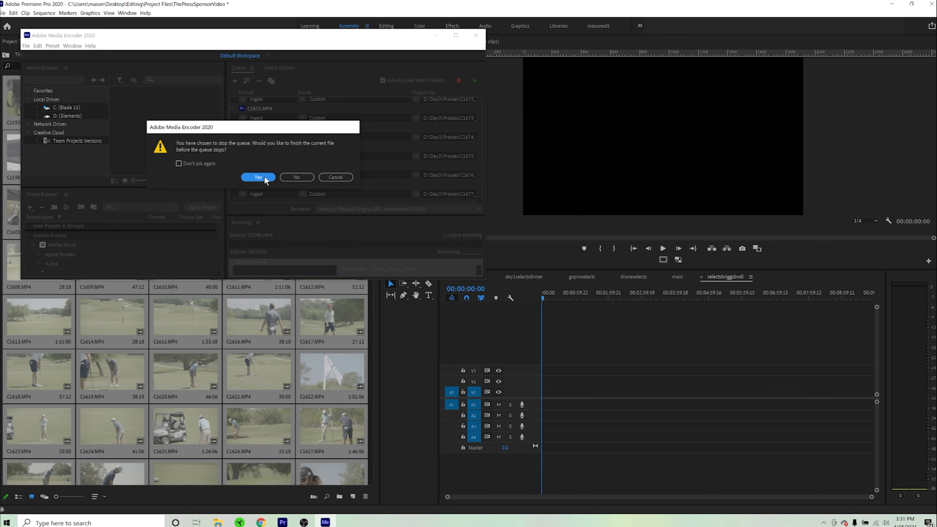
left_click(257, 177)
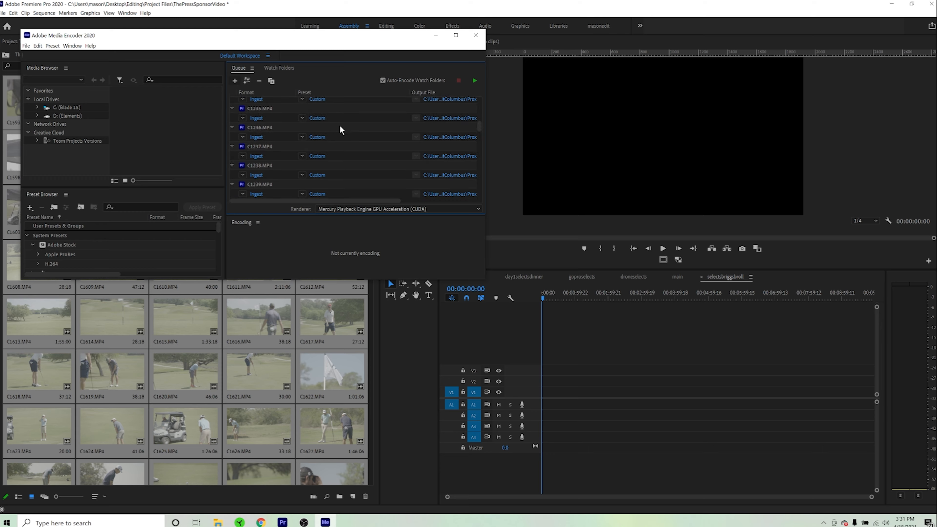
- Interpret the queued proxy jobs at 23.976 fps in the maximized encoder window
left_click(456, 35)
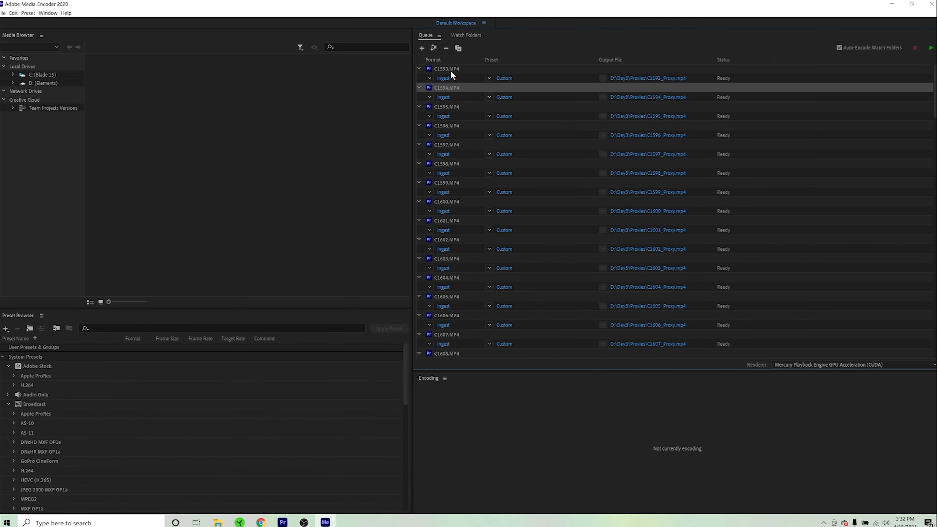
scroll("down", 3)
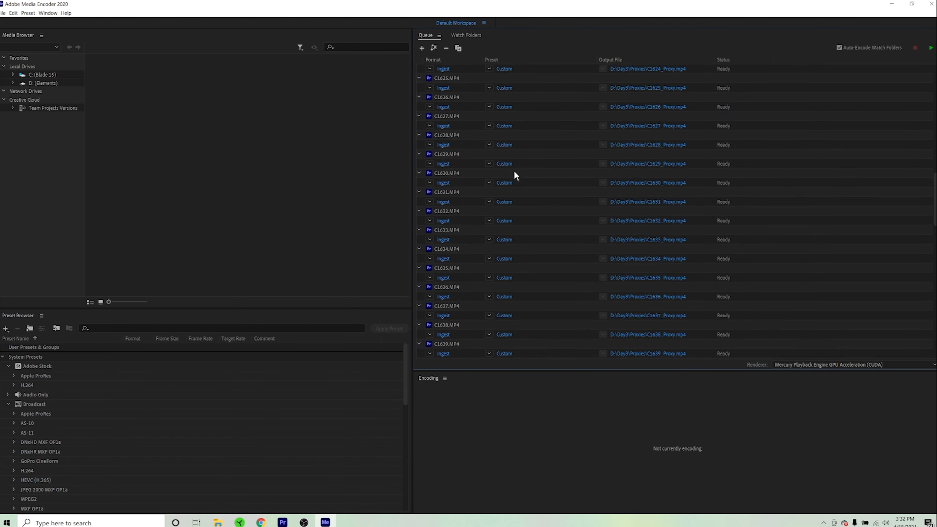
scroll("down", 3)
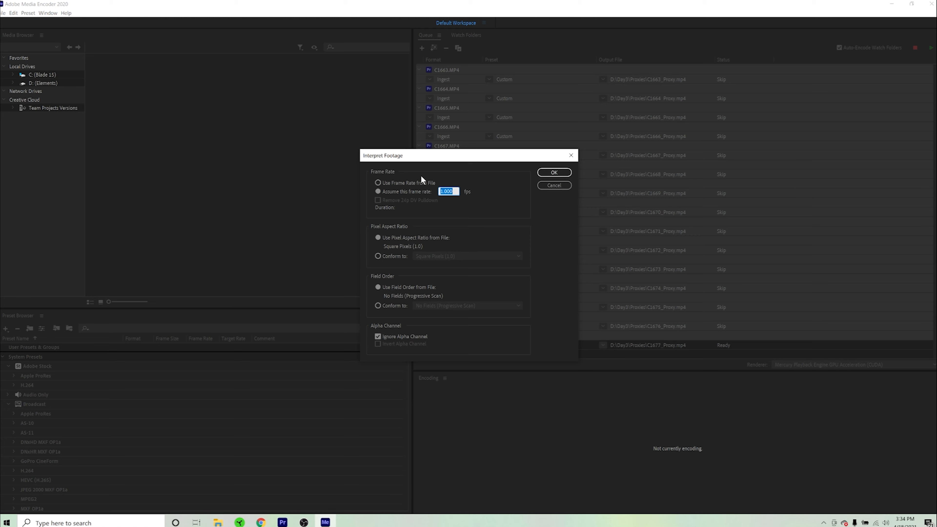
type("23.976")
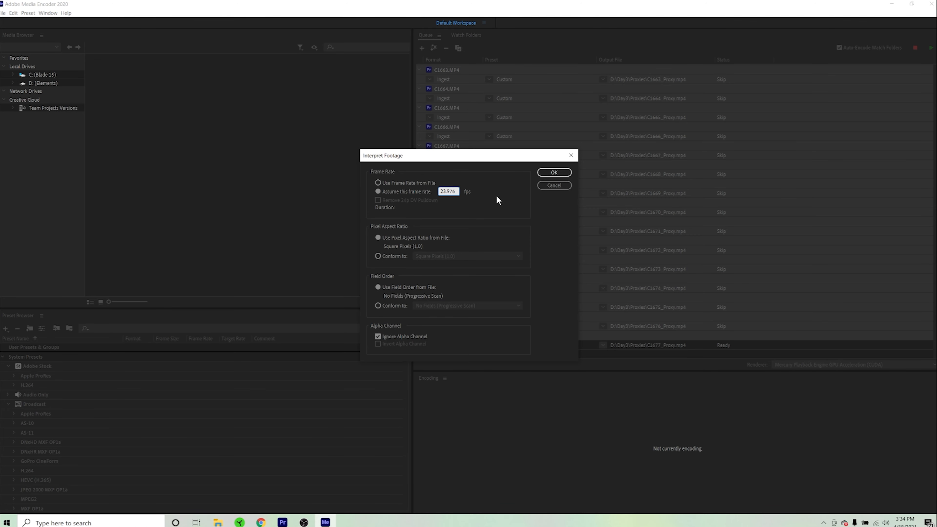
left_click(553, 172)
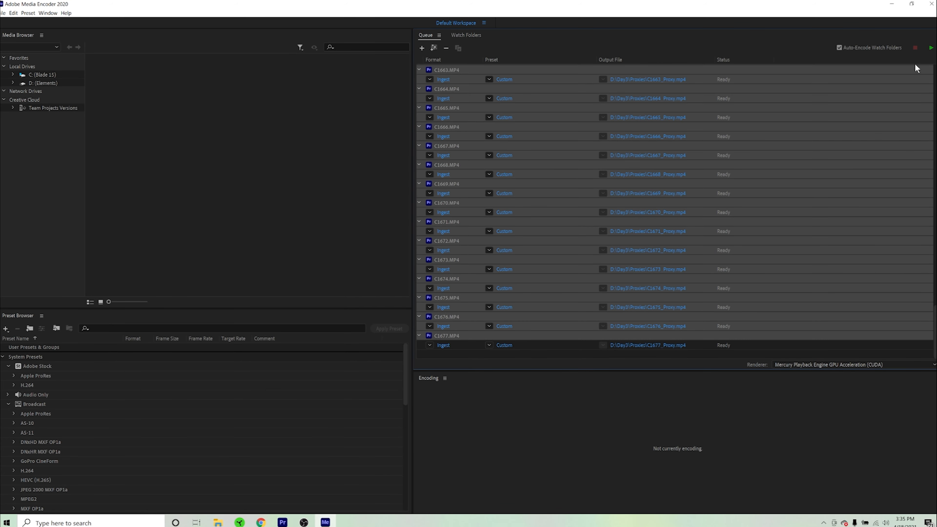
- Start the queue so the C1593 proxy begins encoding with the rest Ready
left_click(930, 48)
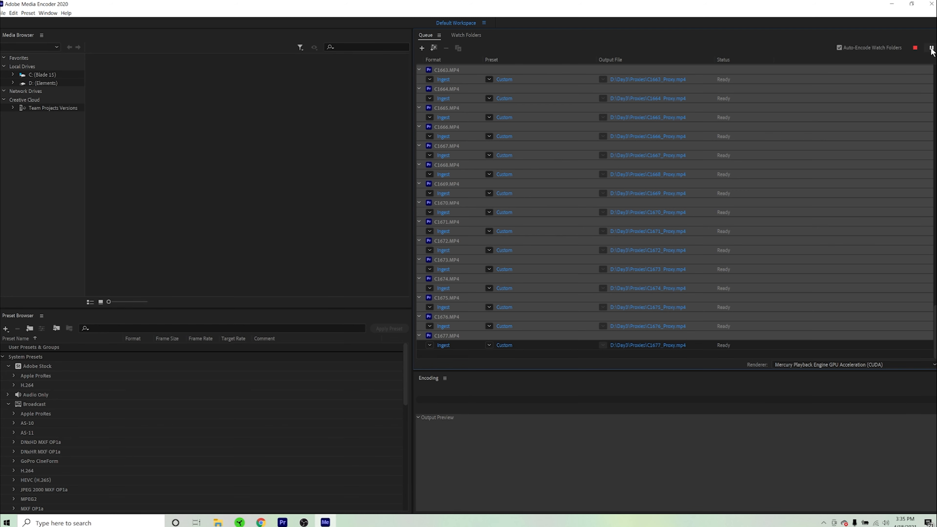
left_click(930, 48)
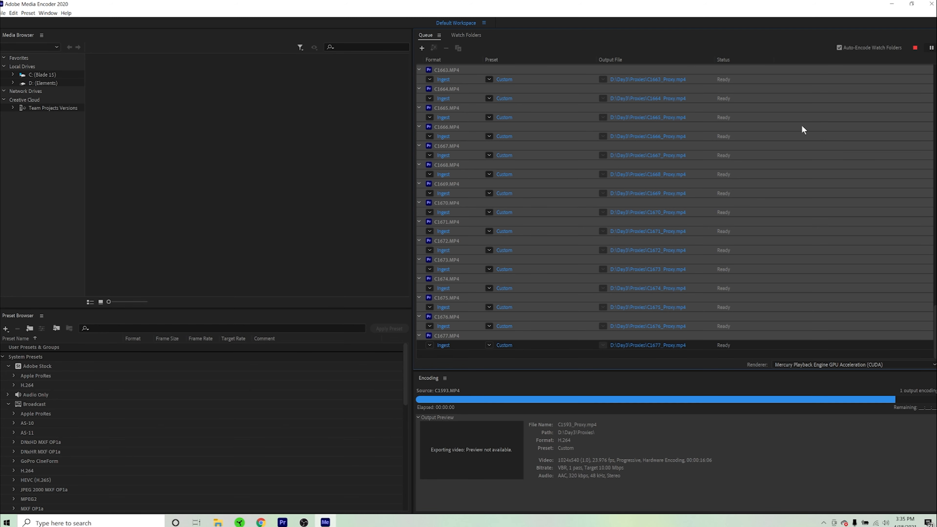